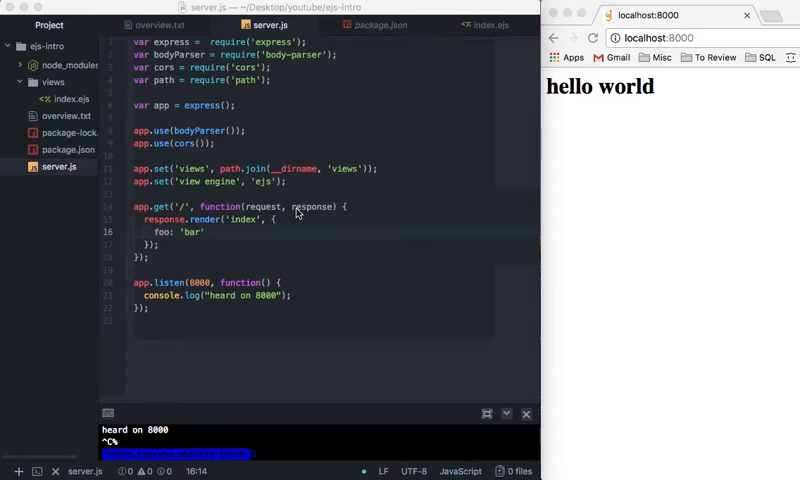
pyautogui.moveTo(250, 230)
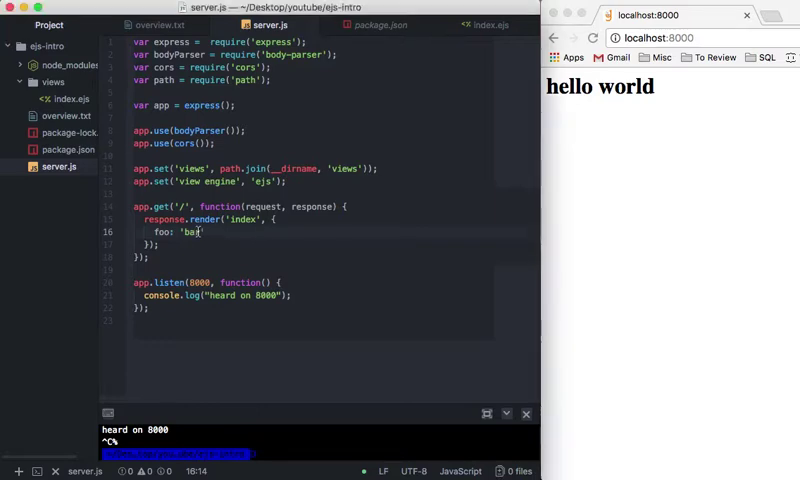
# Step: Replace foo: 'bar' with people: [{ name: 'dave' }, { name: 'jerry' }] in the render call
pyautogui.write('people: [')
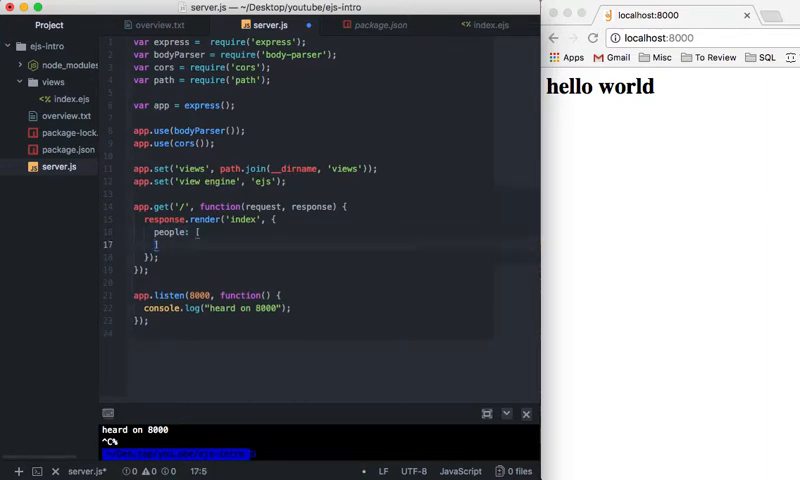
pyautogui.write('{}')
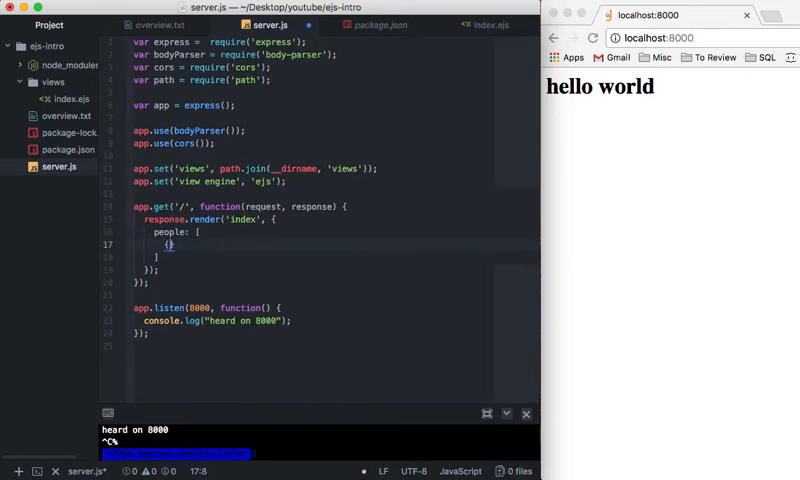
pyautogui.write("name: 'dave")
pyautogui.write("{ name: 'jerry ")
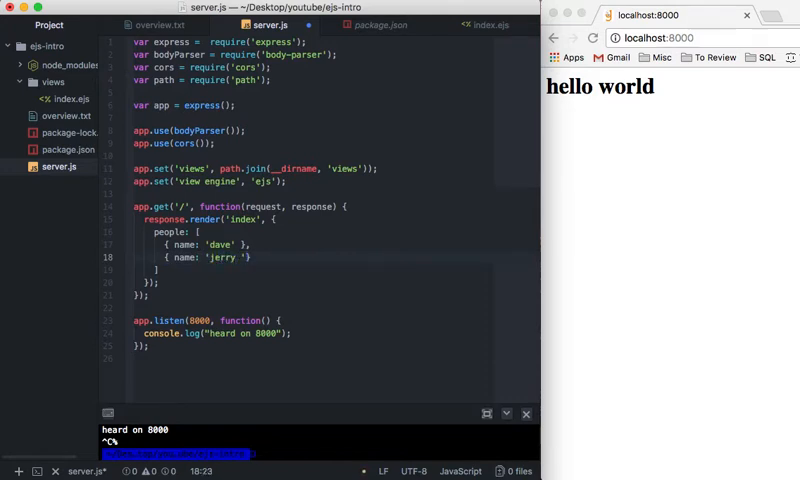
pyautogui.write('}')
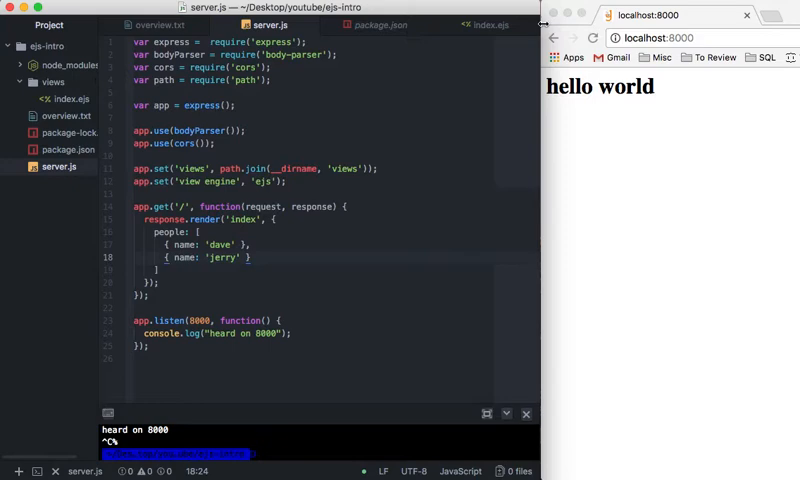
# Step: In index.ejs, swap the hello world h1 for a ul with an li and an empty EJS scriptlet tag
pyautogui.click(486, 24)
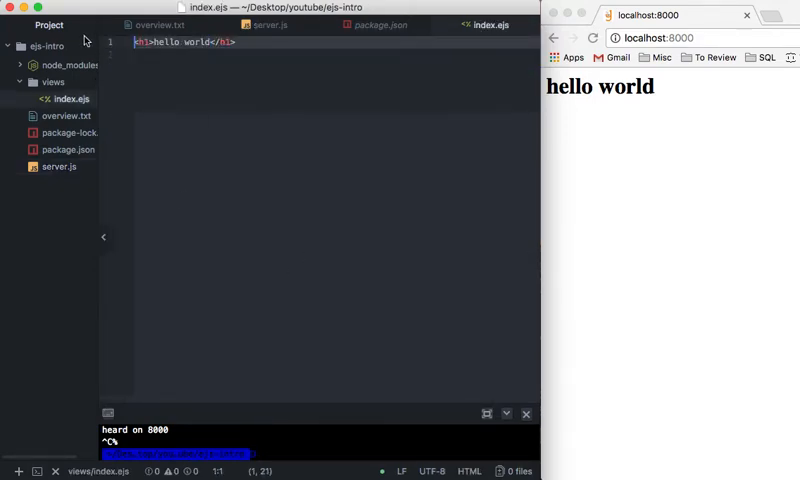
pyautogui.write('ul>')
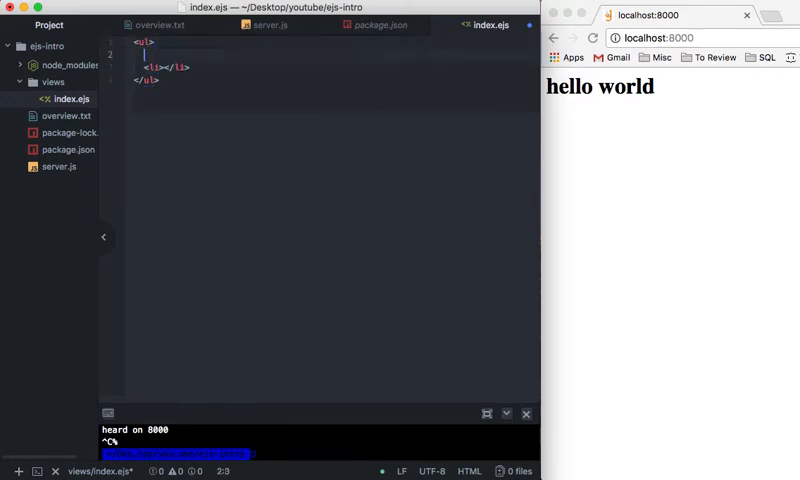
pyautogui.write('ej')
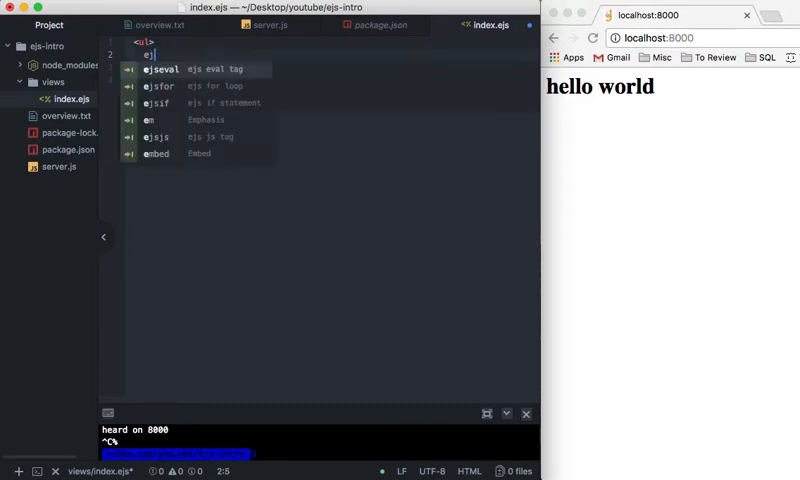
pyautogui.write('s')
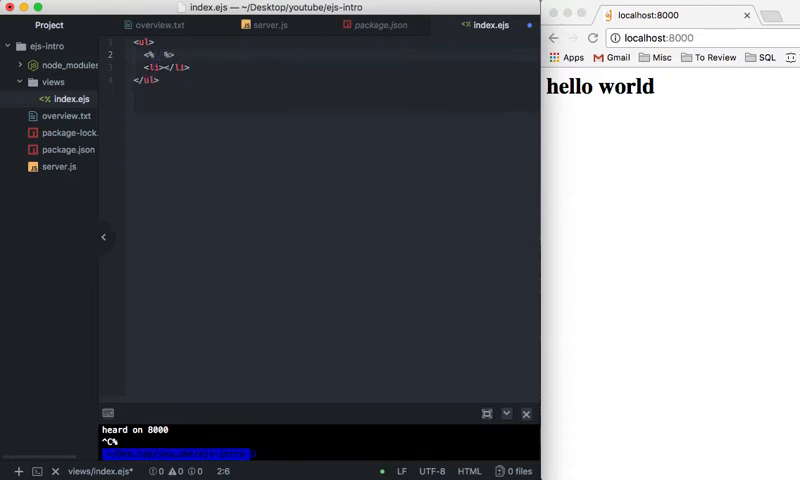
# Step: Write for(var person of people) { in the scriptlet and close it with <% } %> after the li
pyautogui.write('for()')
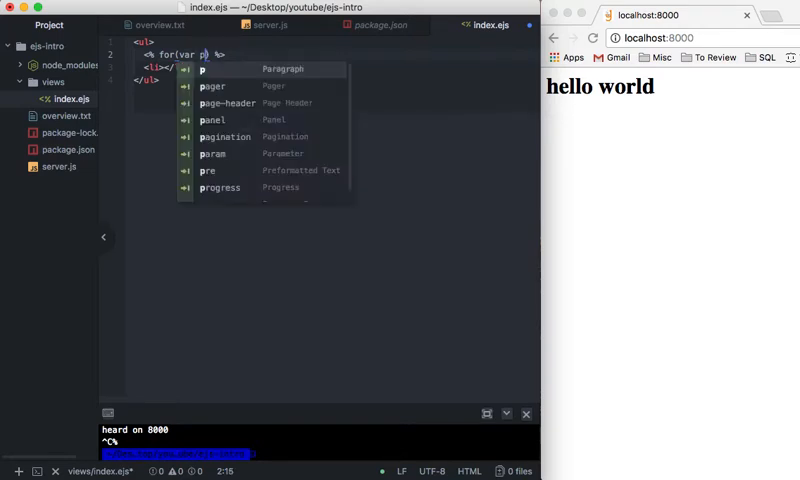
pyautogui.write('erson')
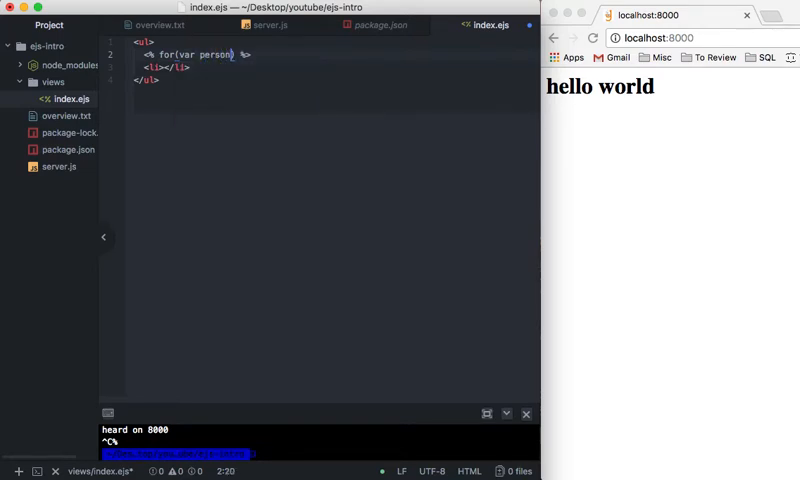
pyautogui.write('of people)')
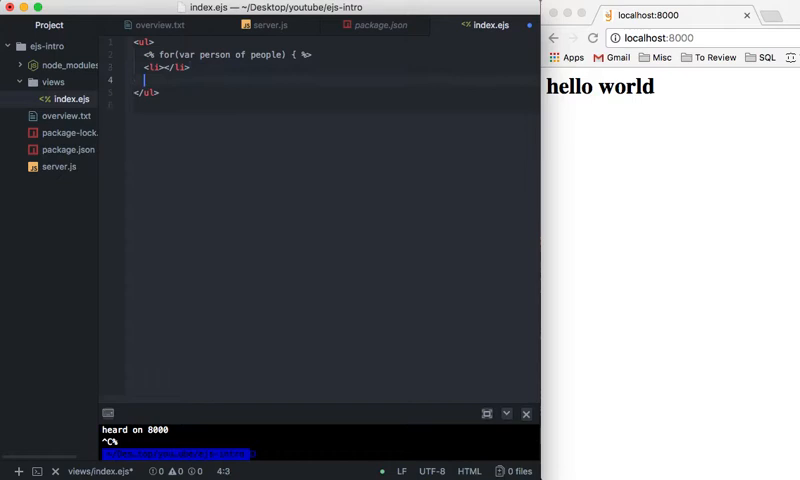
pyautogui.write('<% } %>')
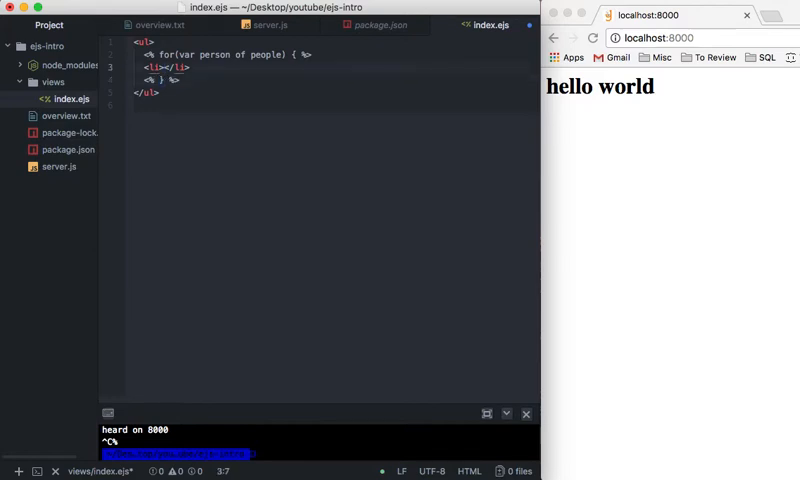
pyautogui.write('p')
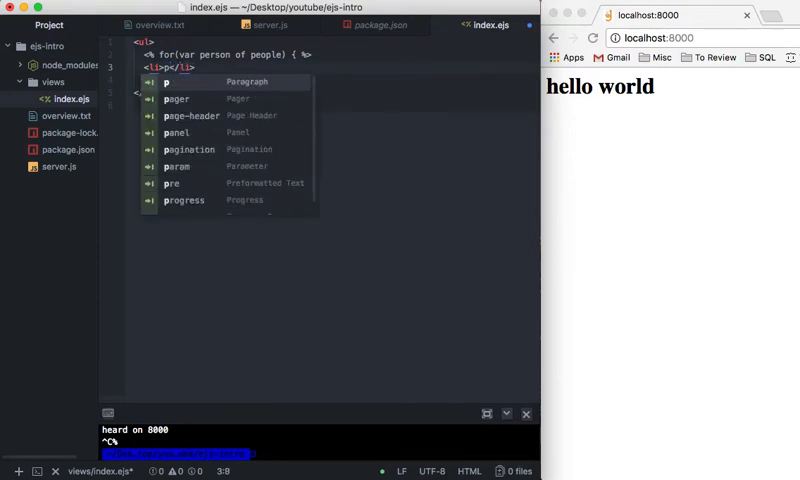
pyautogui.write('erk')
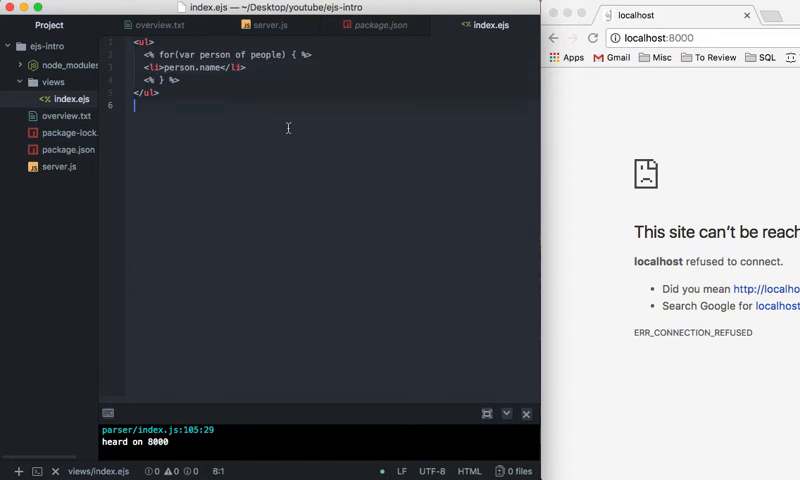
# Step: Add person.name inside the li, save, and restart the server to check the page
pyautogui.click(592, 38)
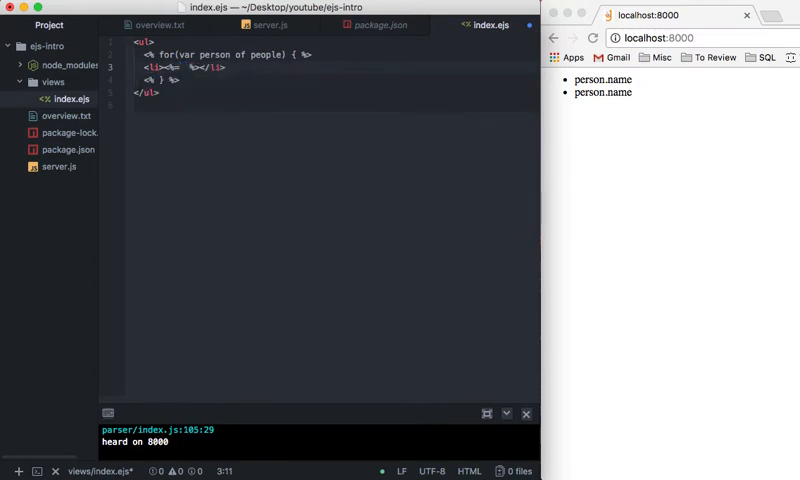
# Step: Print person.name with an <%= %> output tag so the page lists dave and jerry
pyautogui.write('person.name')
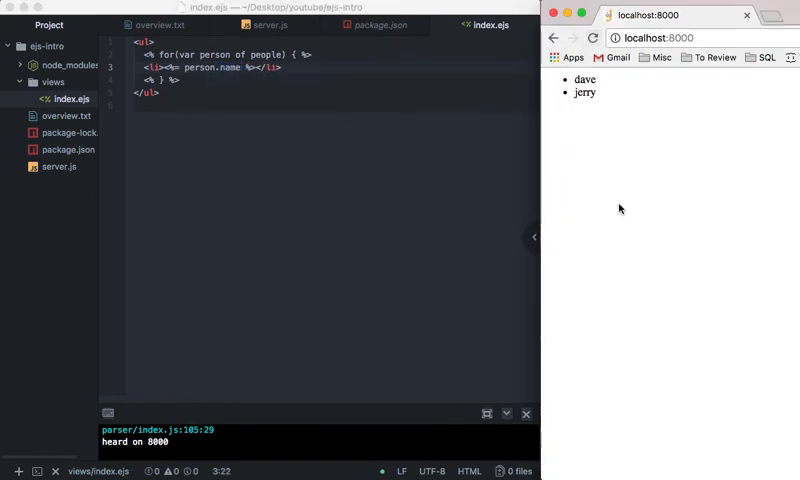
pyautogui.moveTo(628, 292)
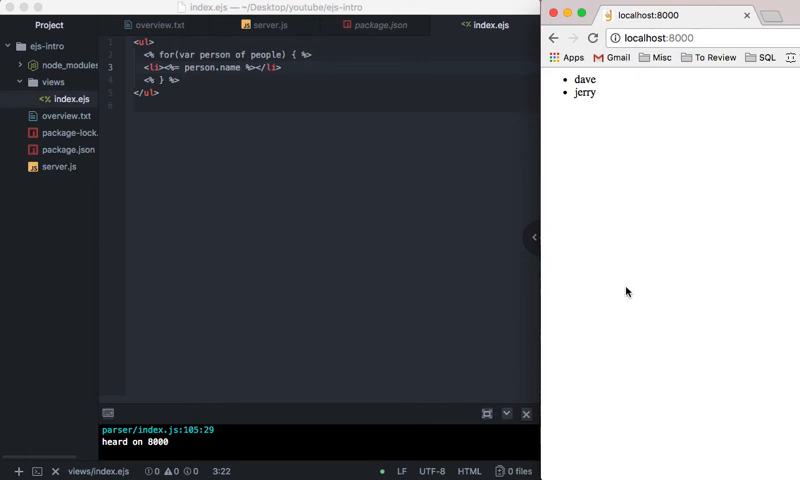
pyautogui.moveTo(474, 240)
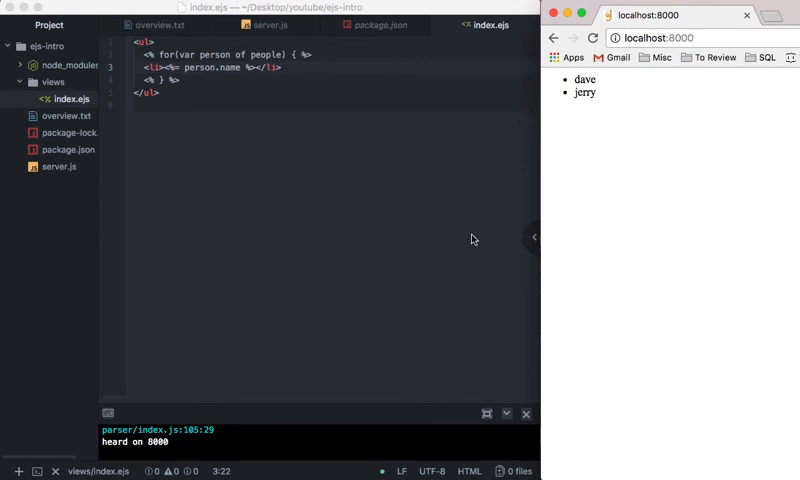